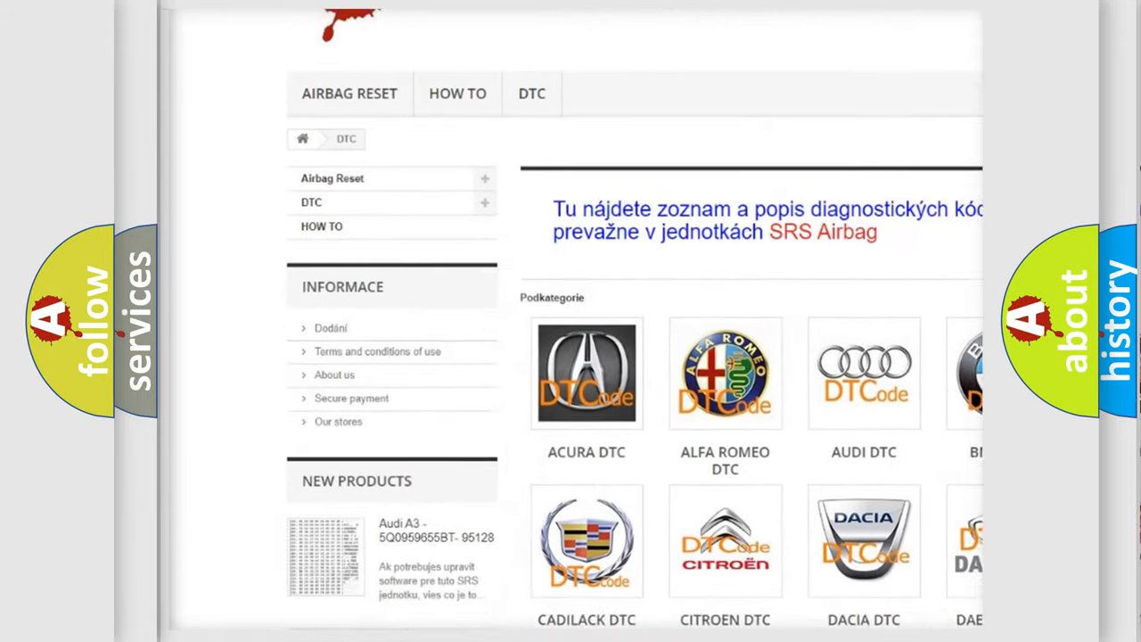
pyautogui.scroll(-3)
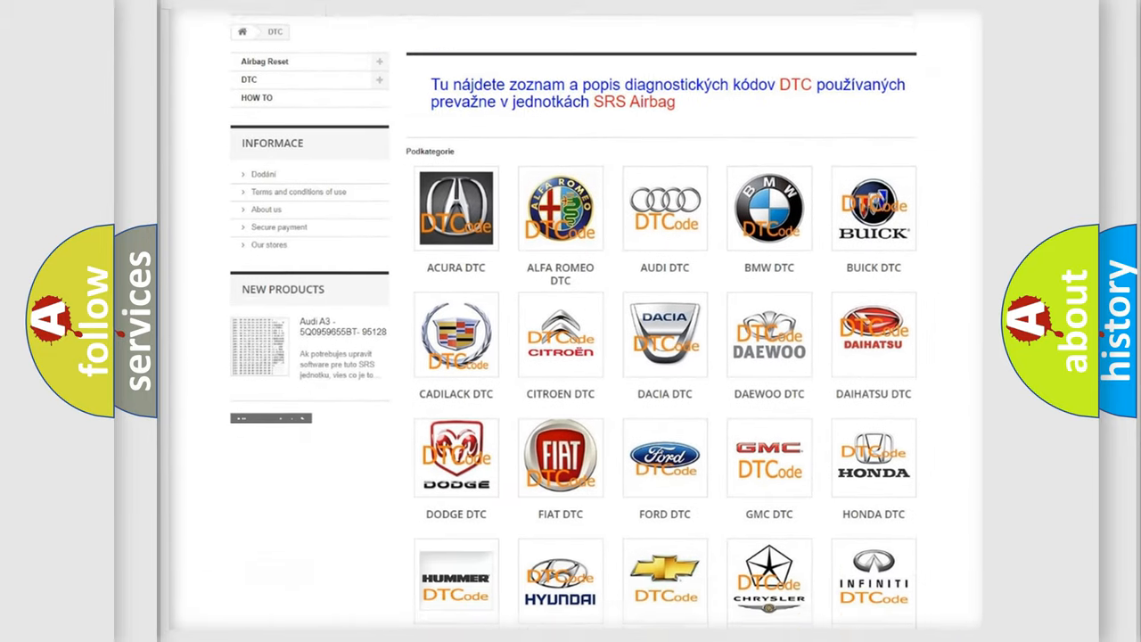
pyautogui.scroll(-3)
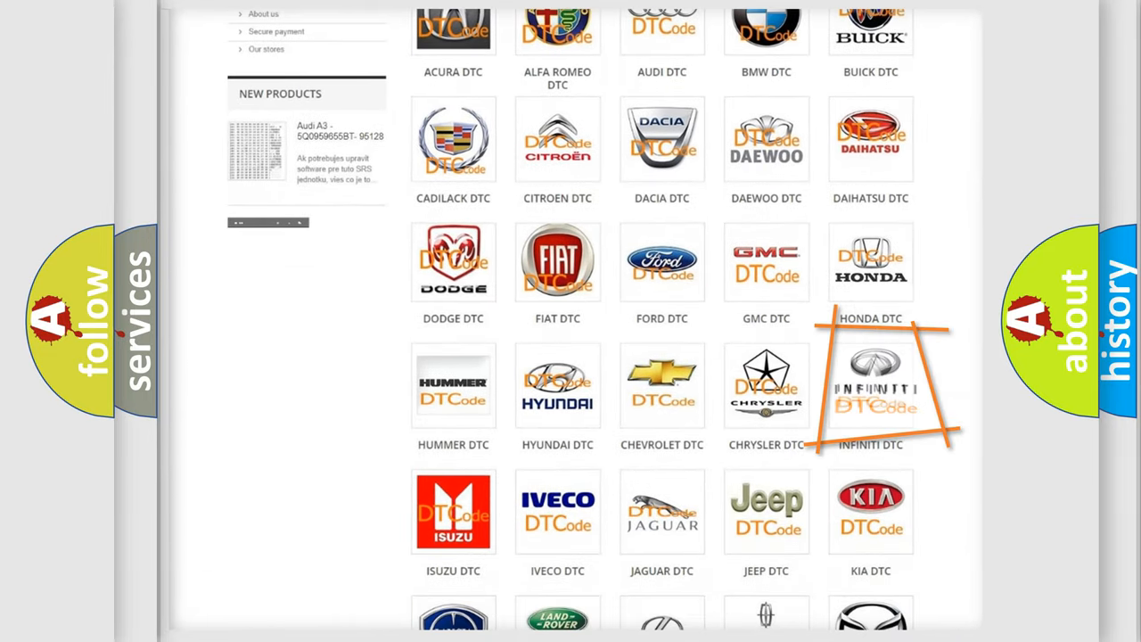